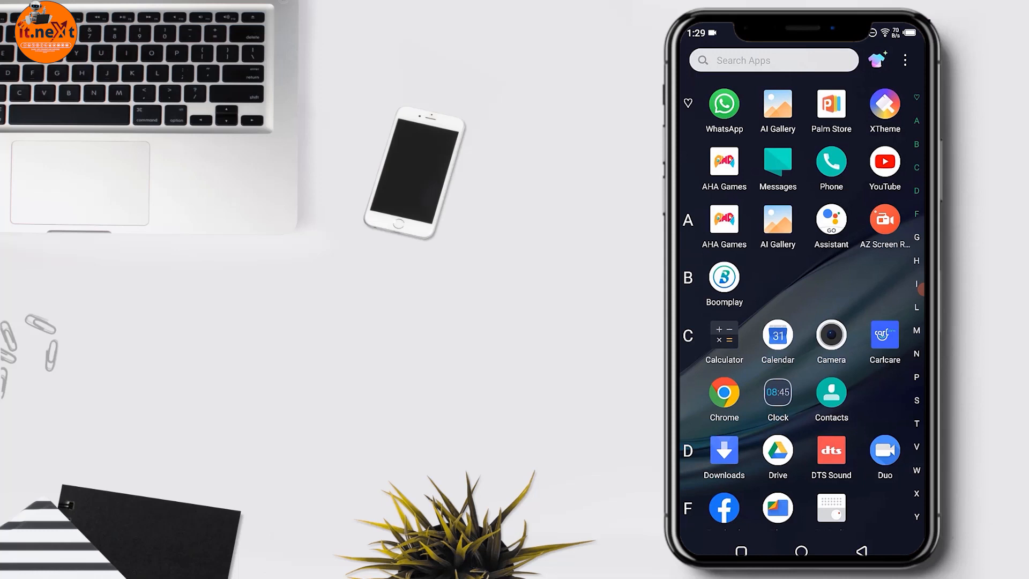
Launch WhatsApp from the Android app drawer
{"action": "left_click", "coordinate": [724, 105]}
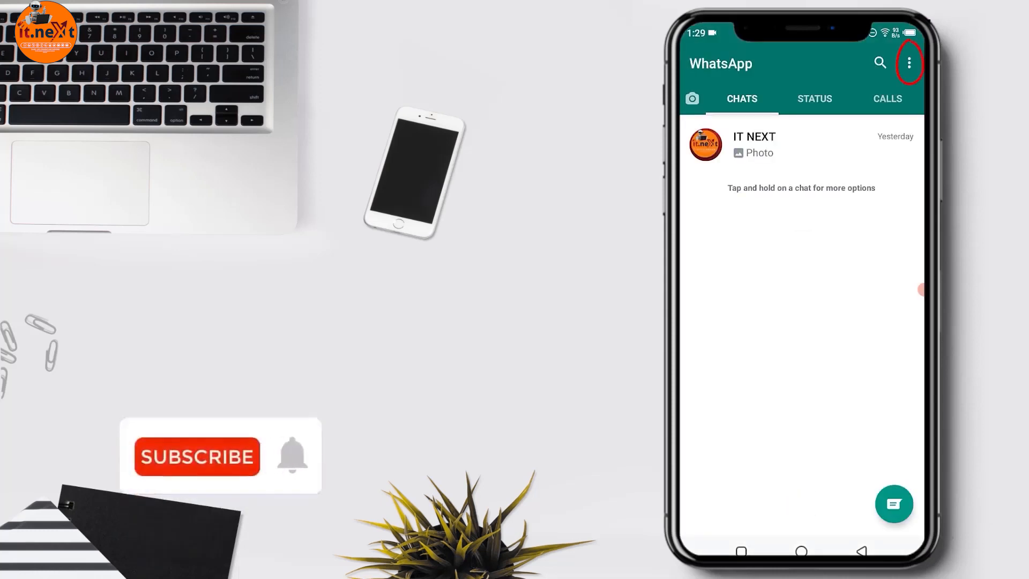
Open WhatsApp Settings via the chats list's three-dot overflow menu
{"action": "left_click", "coordinate": [196, 457]}
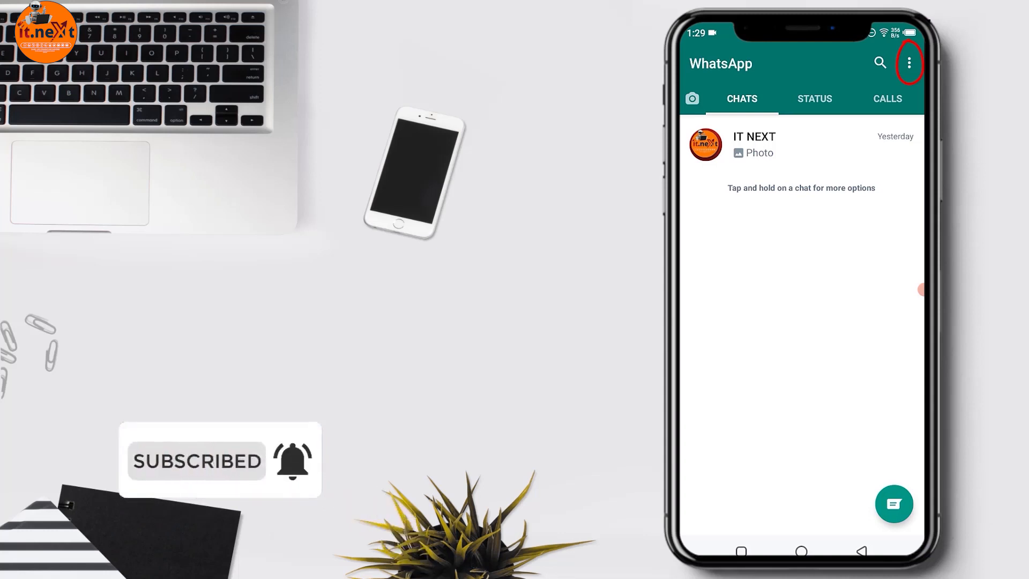
{"action": "left_click", "coordinate": [908, 63]}
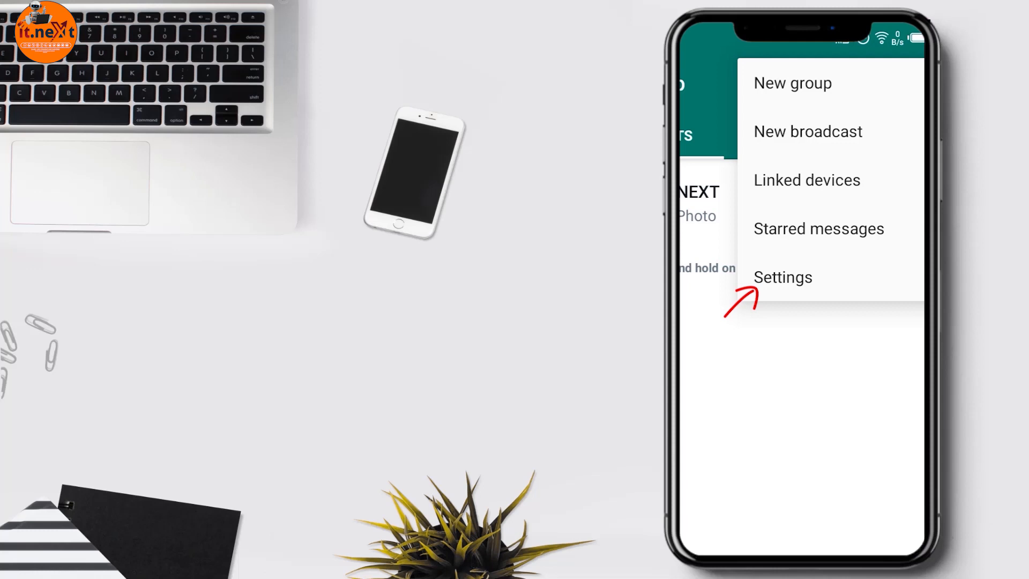
{"action": "left_click", "coordinate": [782, 277]}
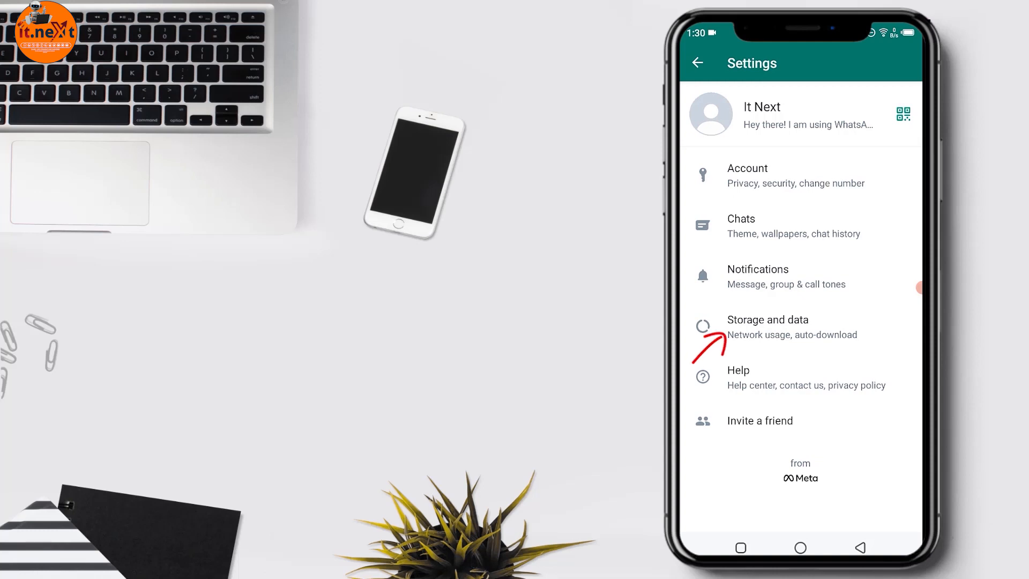
In Storage and data, uncheck Photos for mobile data so it downloads no media
{"action": "left_click", "coordinate": [766, 327]}
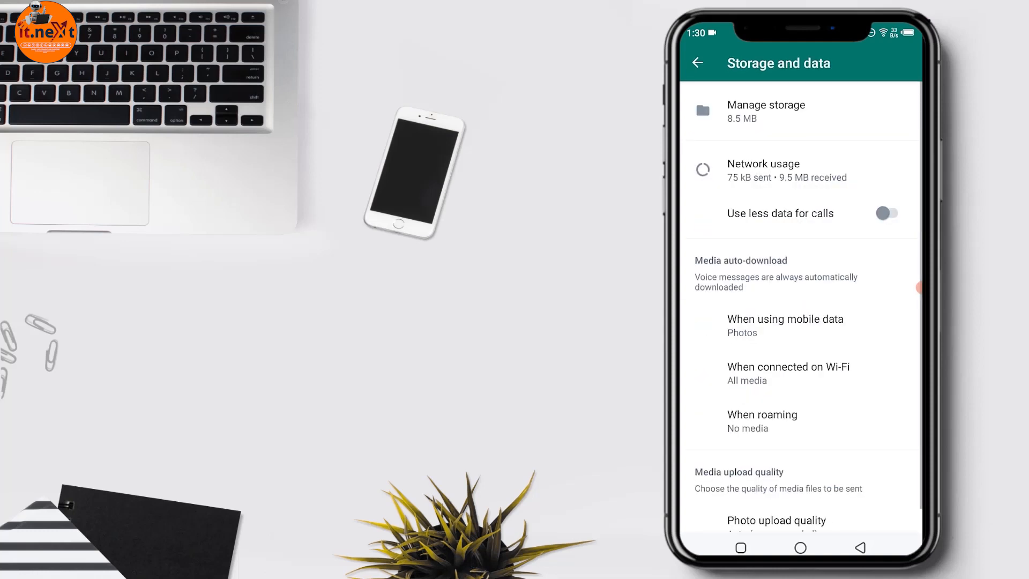
{"action": "scroll", "scroll_direction": "up", "scroll_amount": 3}
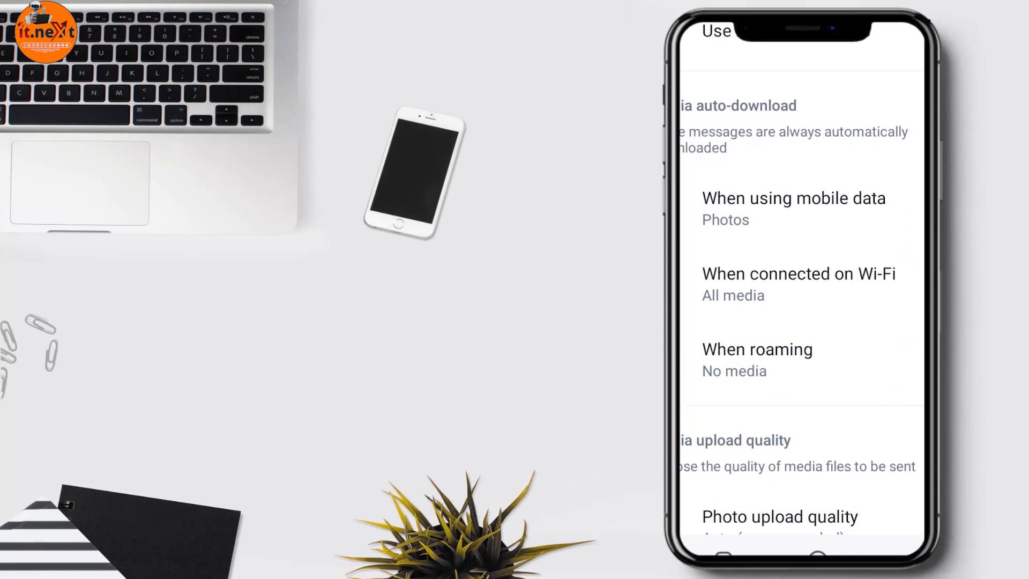
{"action": "left_click", "coordinate": [793, 207]}
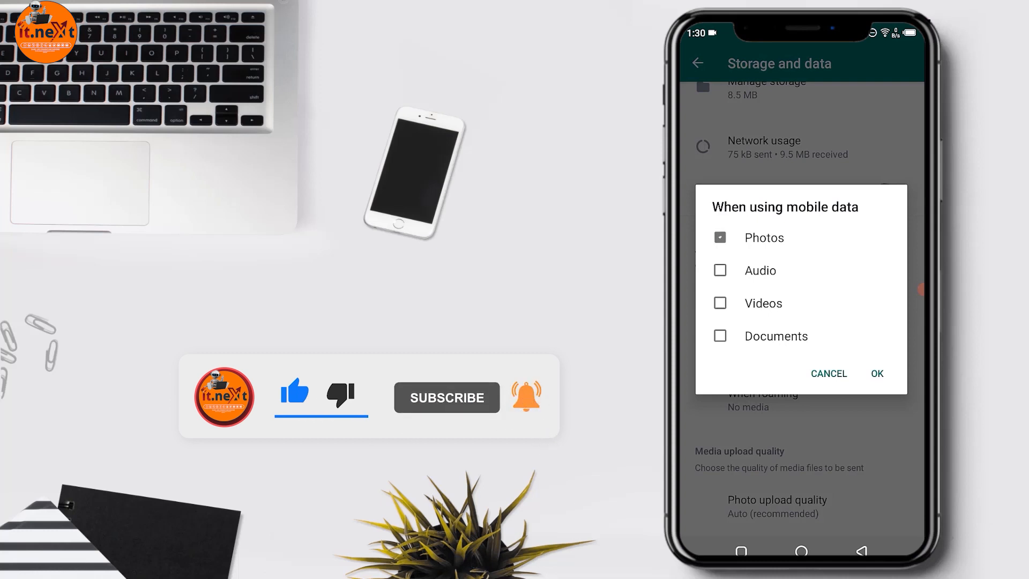
{"action": "left_click", "coordinate": [719, 237]}
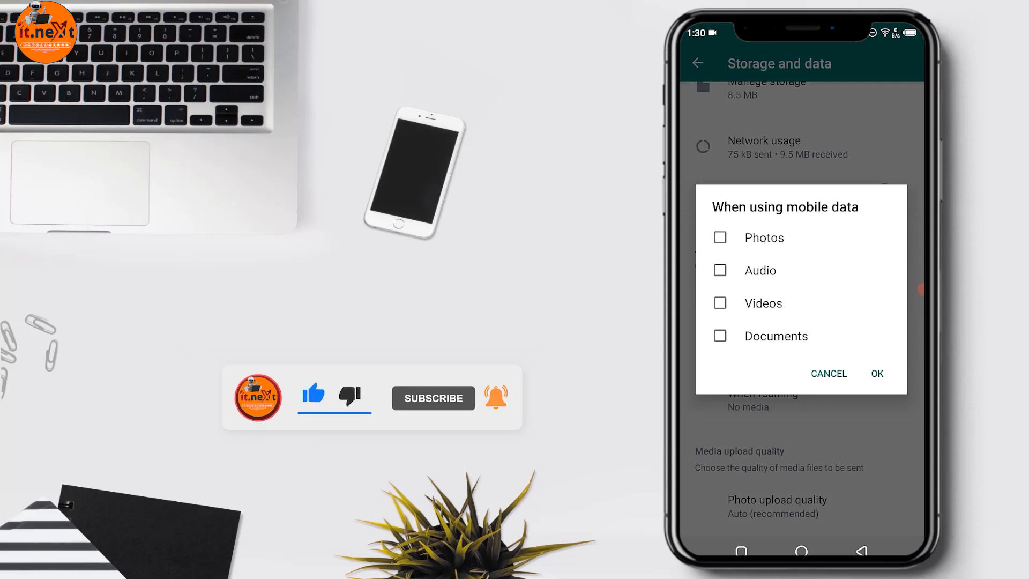
{"action": "left_click", "coordinate": [827, 373]}
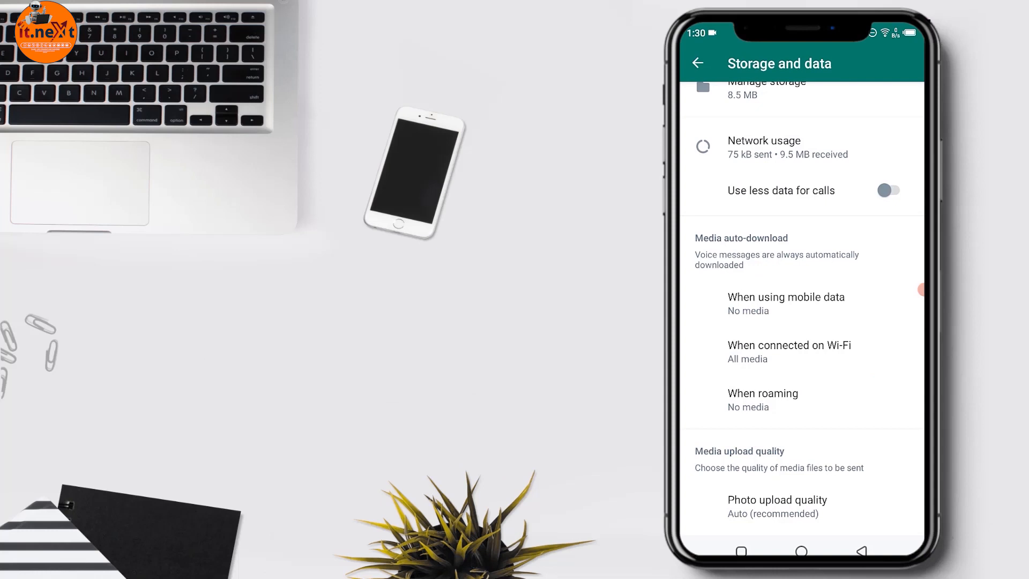
{"action": "left_click", "coordinate": [789, 351]}
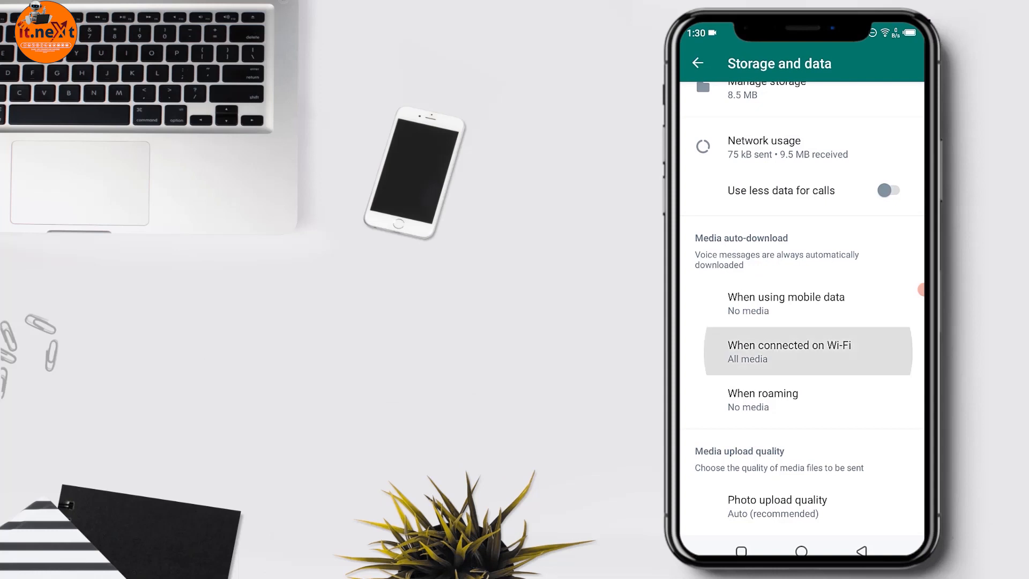
Uncheck Documents and other media for Wi-Fi auto-download, confirming no media
{"action": "left_click", "coordinate": [789, 351]}
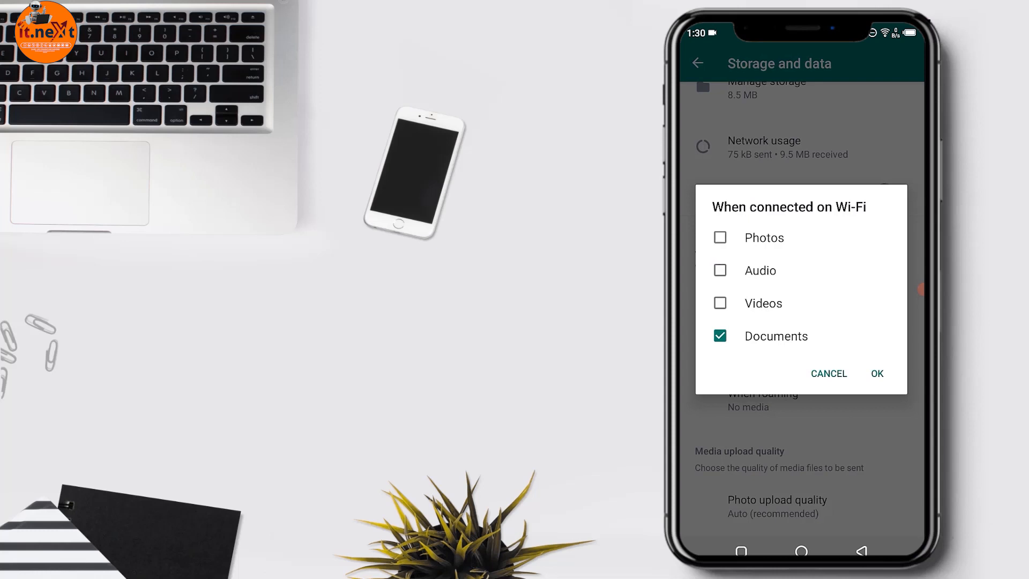
{"action": "left_click", "coordinate": [720, 336]}
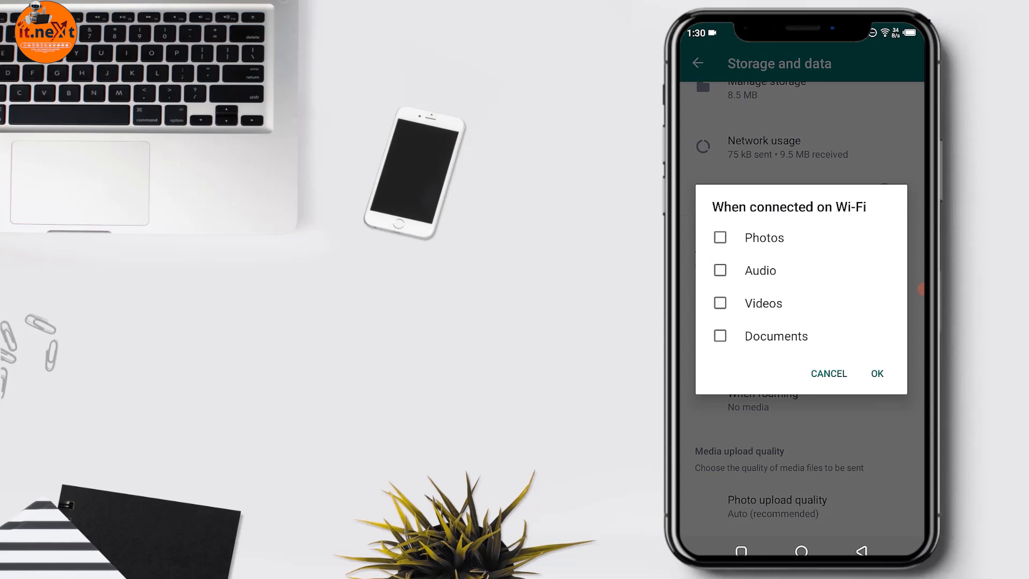
{"action": "left_click", "coordinate": [828, 374]}
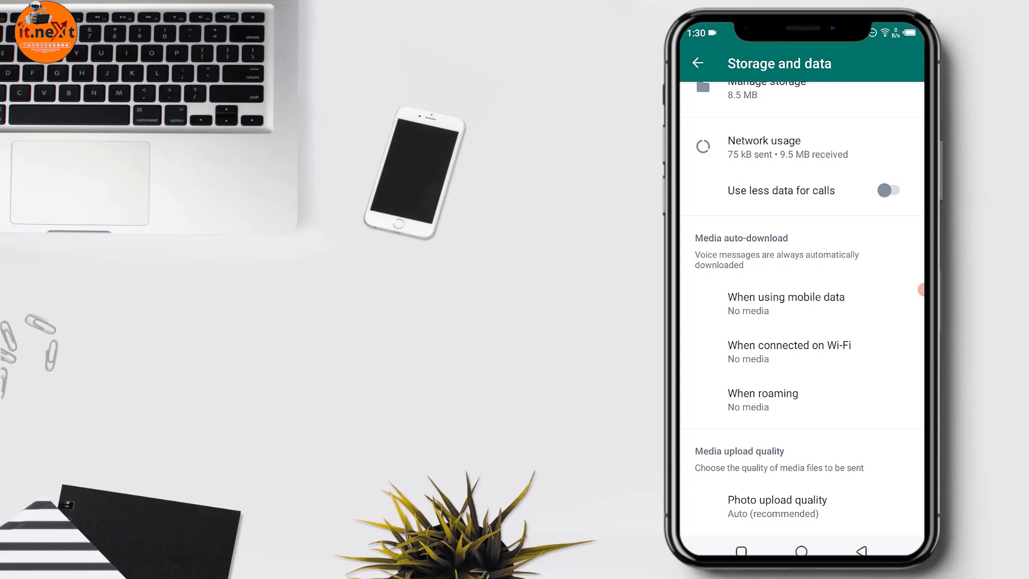
{"action": "left_click", "coordinate": [763, 399]}
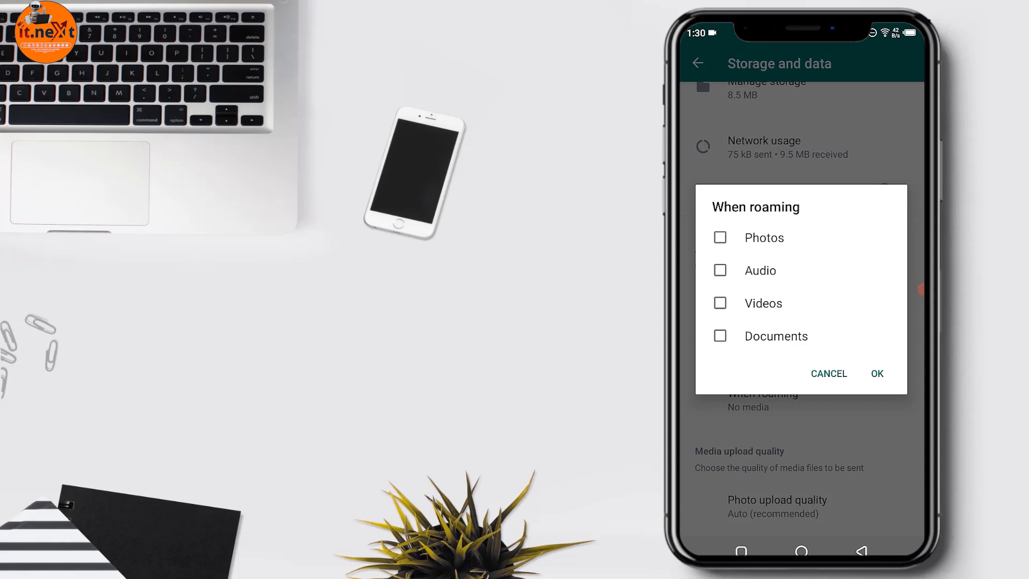
Confirm no media while roaming, then back out to the chats list
{"action": "left_click", "coordinate": [828, 373]}
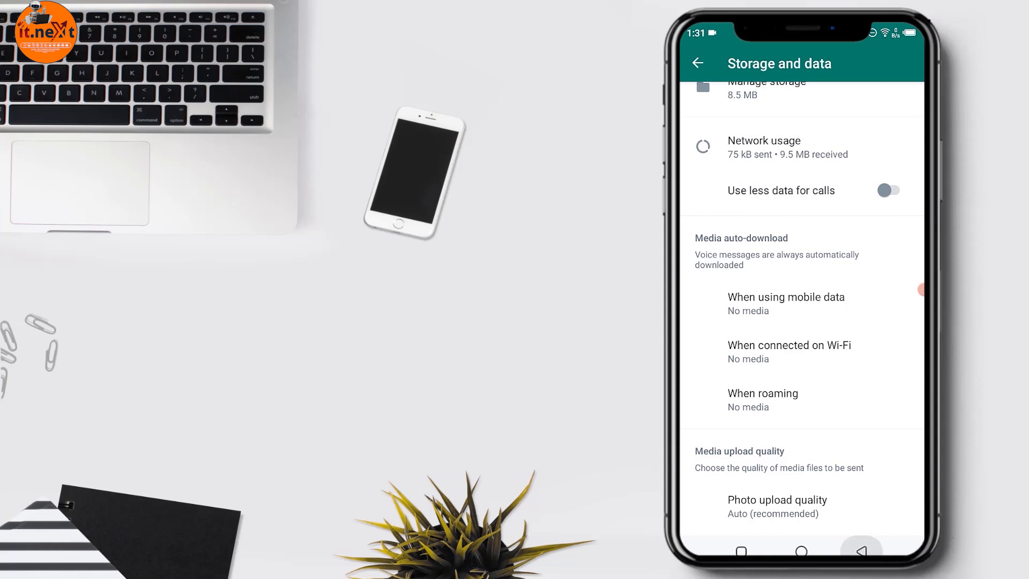
{"action": "left_click", "coordinate": [698, 64]}
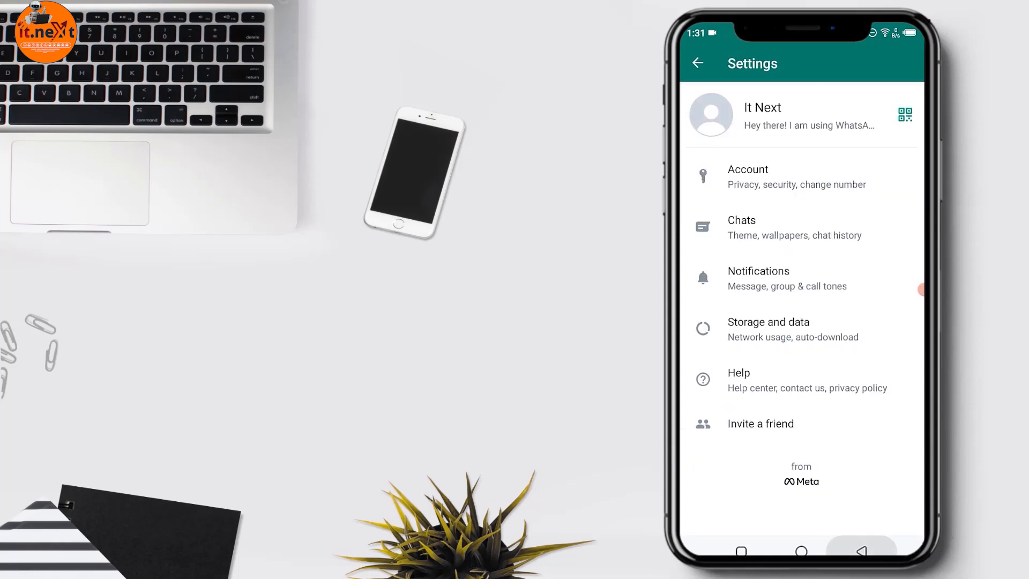
{"action": "left_click", "coordinate": [697, 64]}
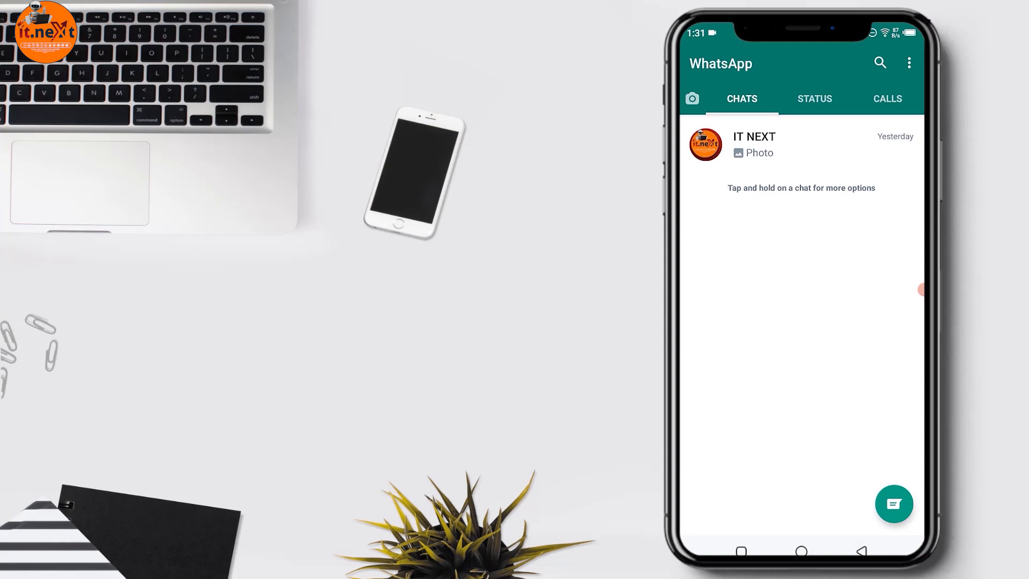